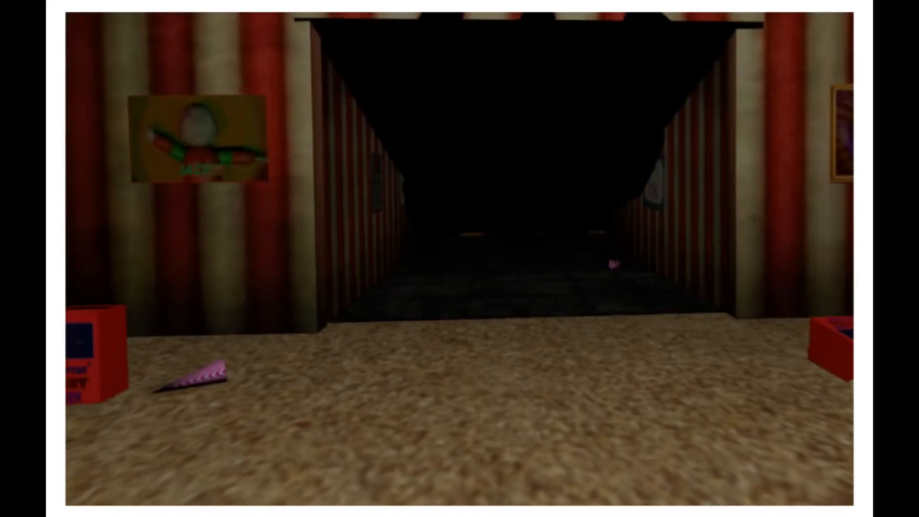
pyautogui.press('W')
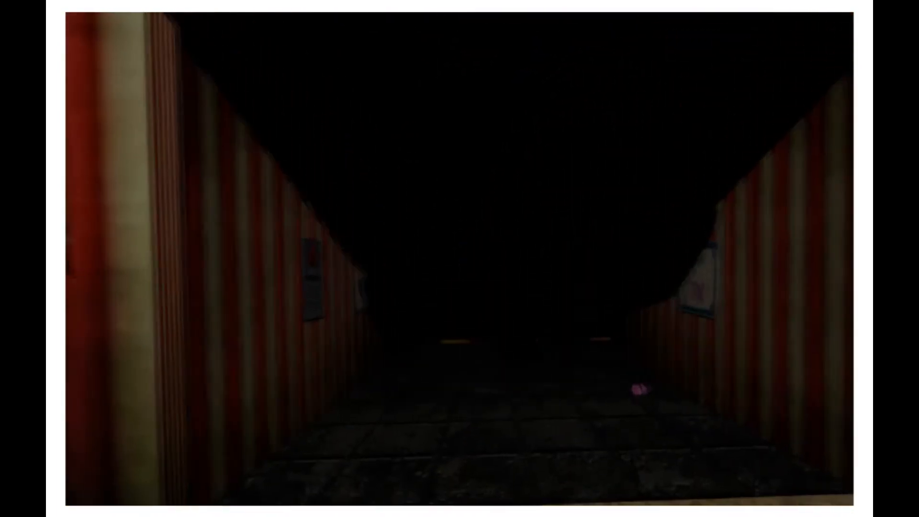
pyautogui.press('w')
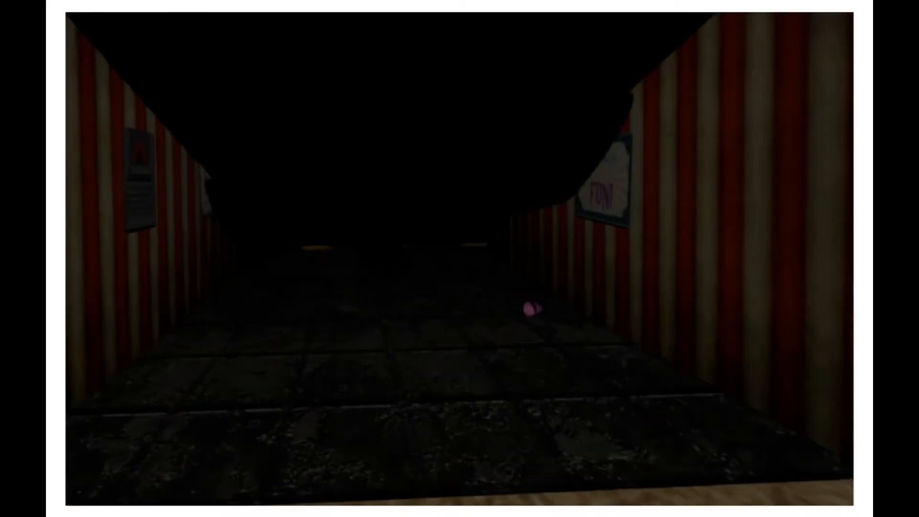
pyautogui.press('w')
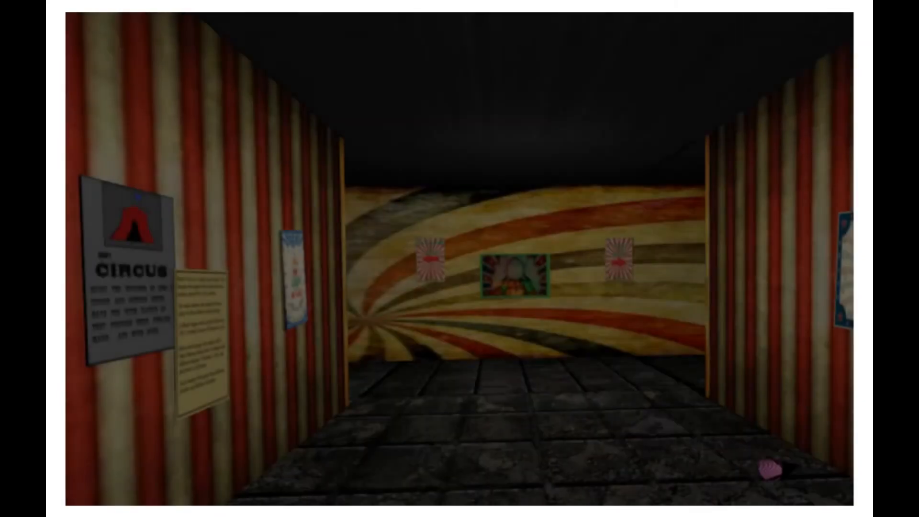
pyautogui.press('w')
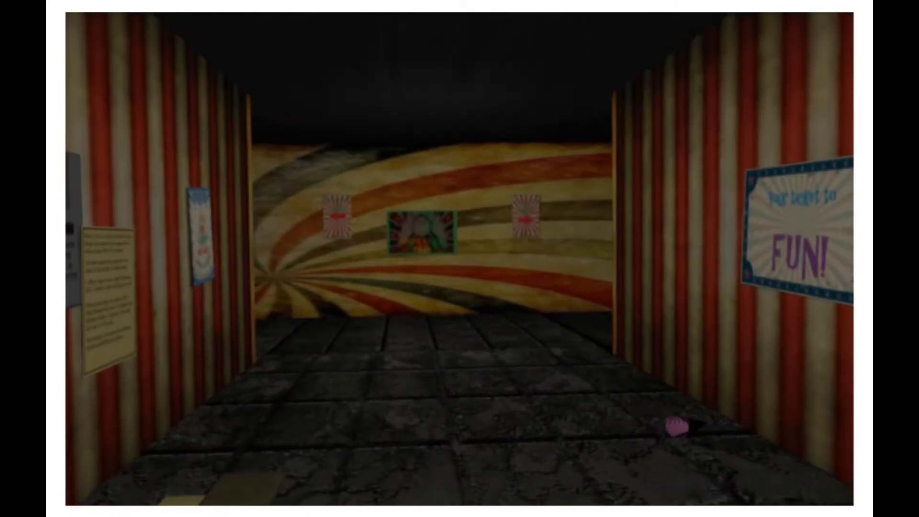
pyautogui.press('W')
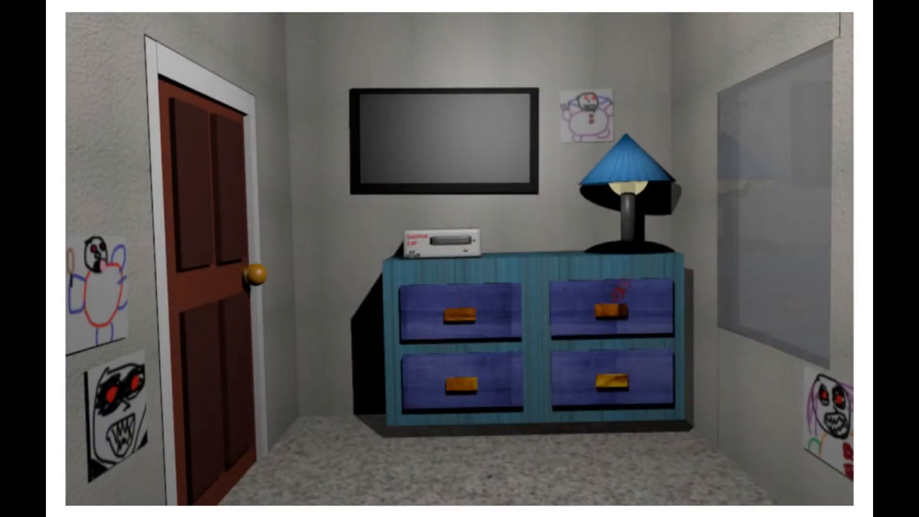
pyautogui.click(439, 141)
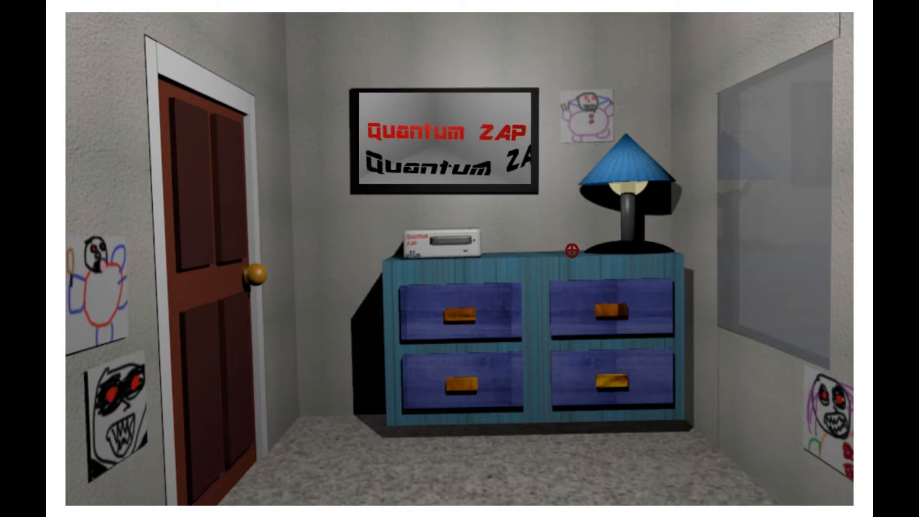
pyautogui.click(443, 141)
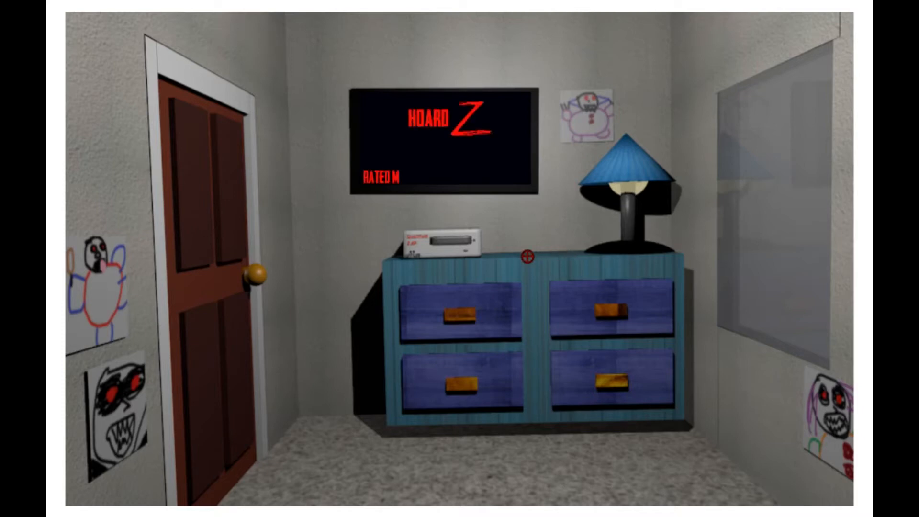
pyautogui.moveTo(390, 447)
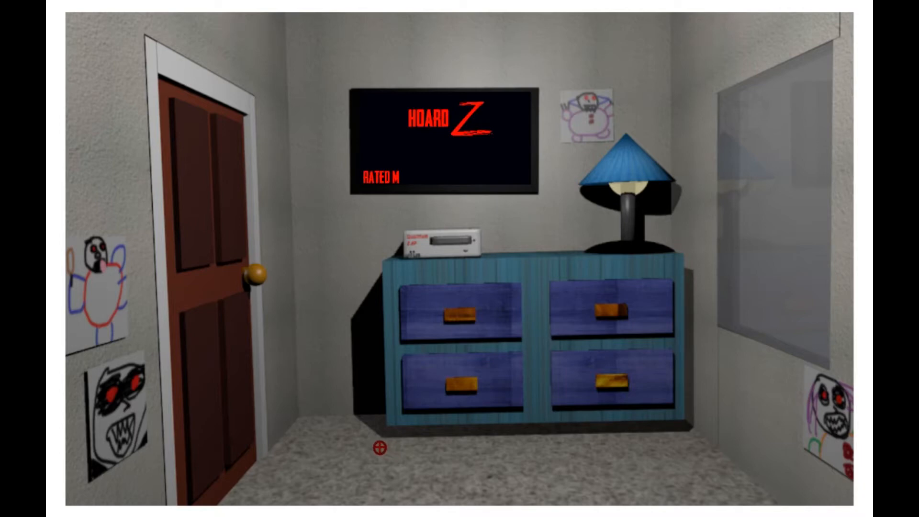
pyautogui.moveTo(435, 245)
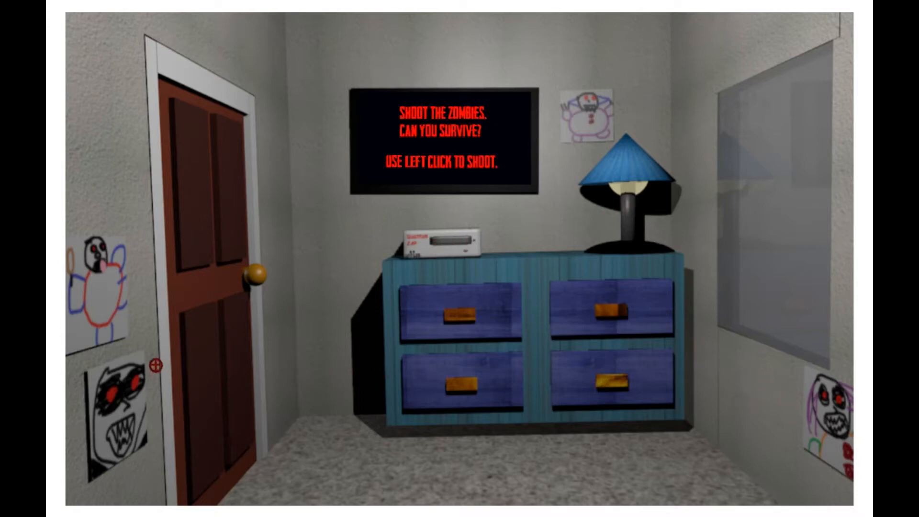
pyautogui.moveTo(226, 309)
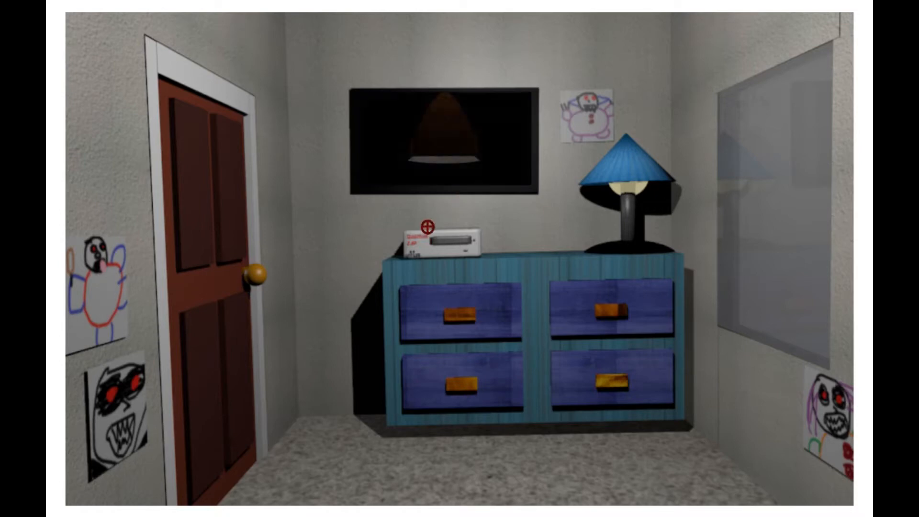
pyautogui.moveTo(482, 179)
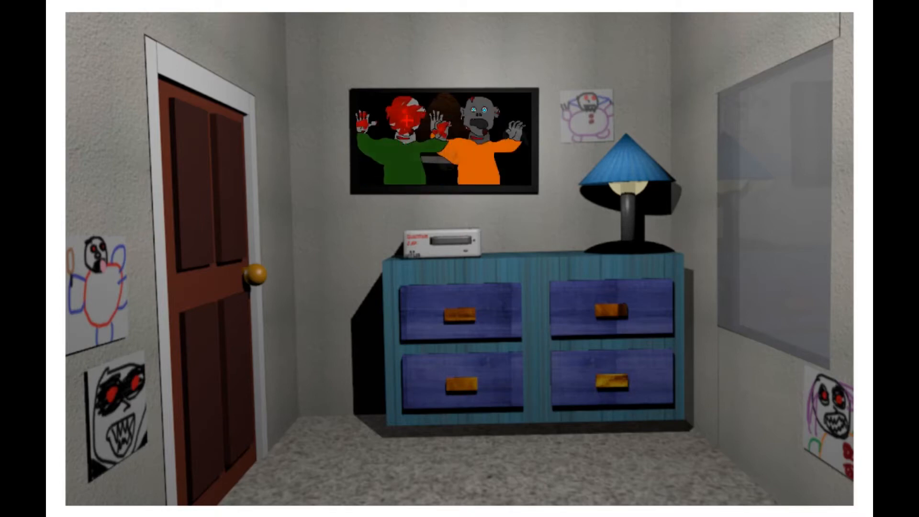
pyautogui.click(443, 144)
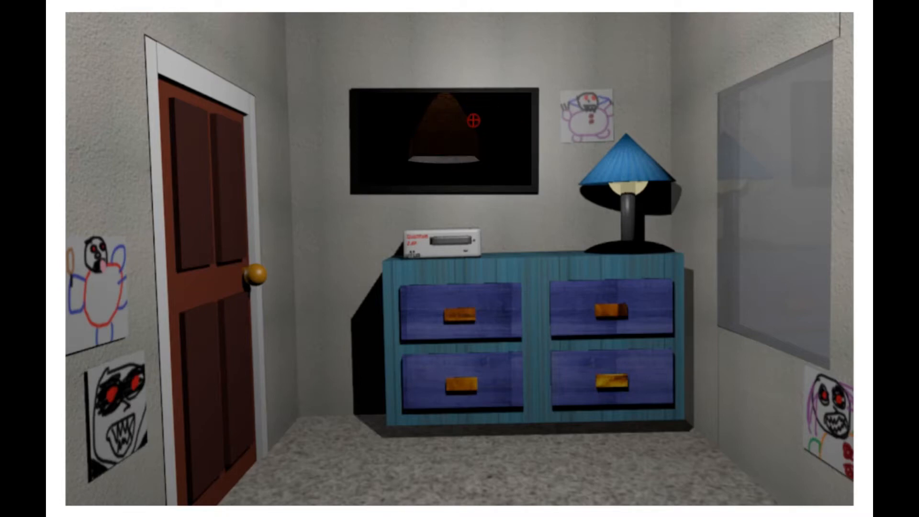
pyautogui.moveTo(412, 311)
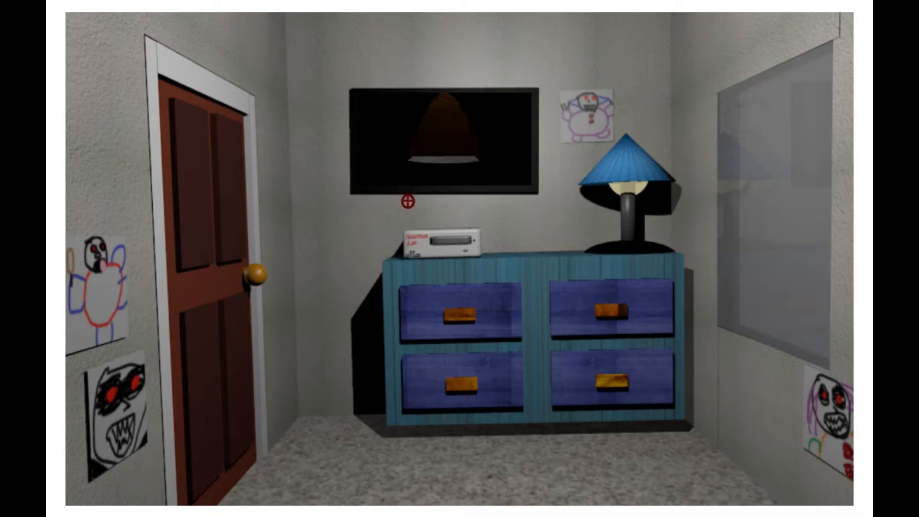
pyautogui.moveTo(392, 163)
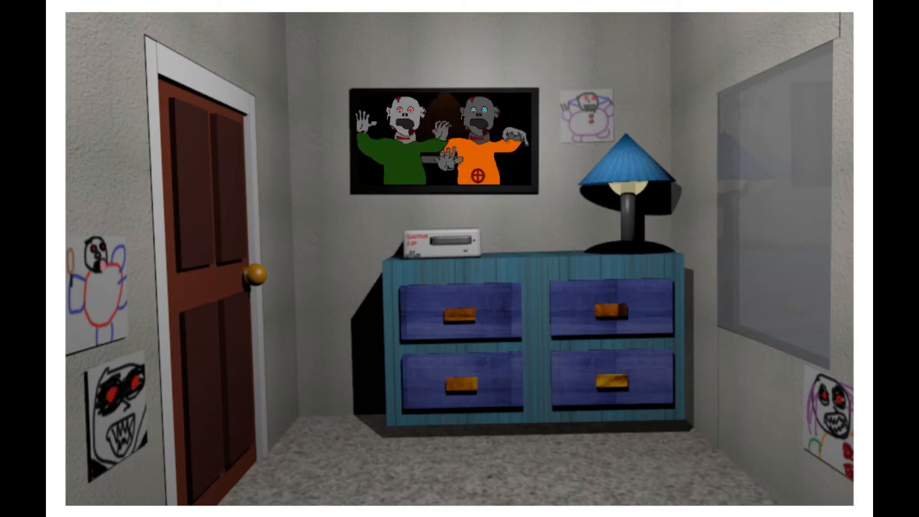
pyautogui.click(441, 140)
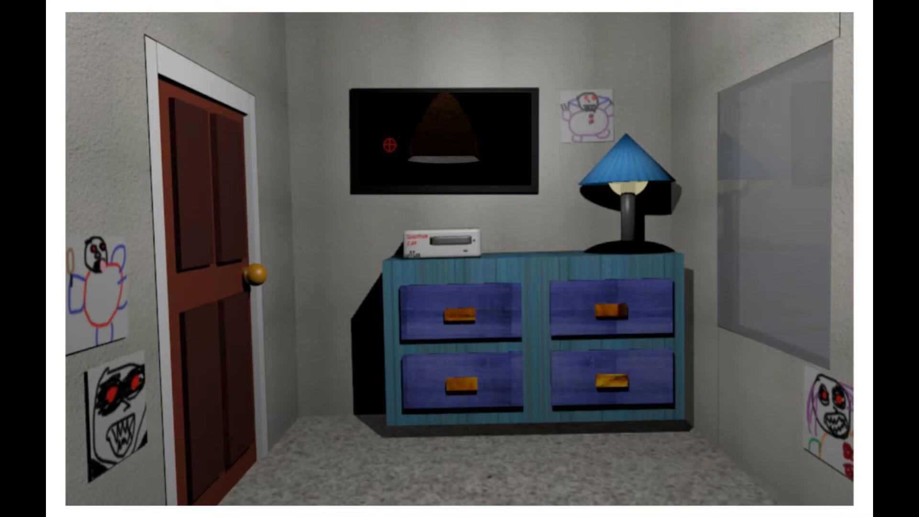
pyautogui.moveTo(565, 327)
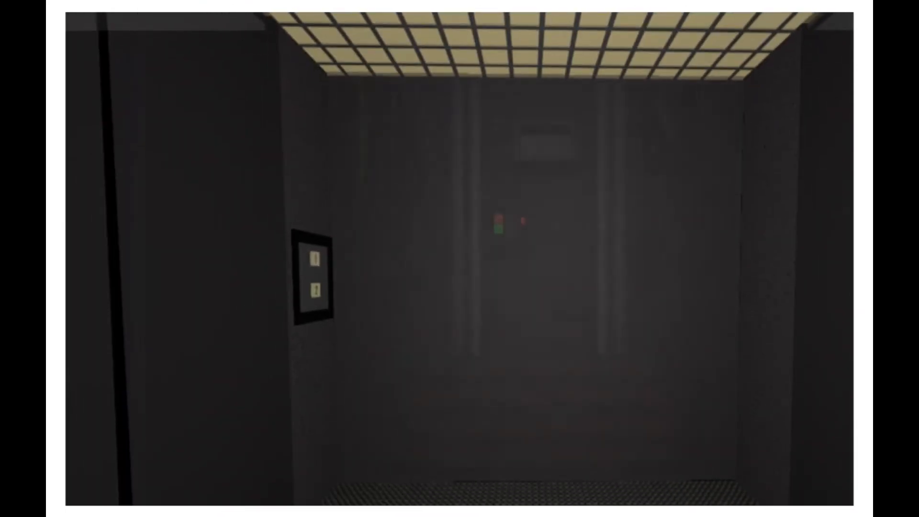
pyautogui.moveTo(460, 259)
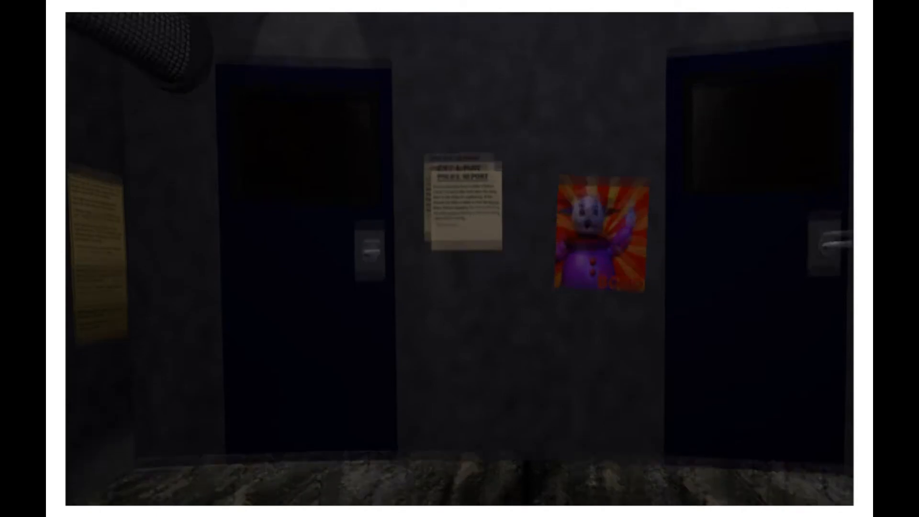
pyautogui.moveTo(460, 258)
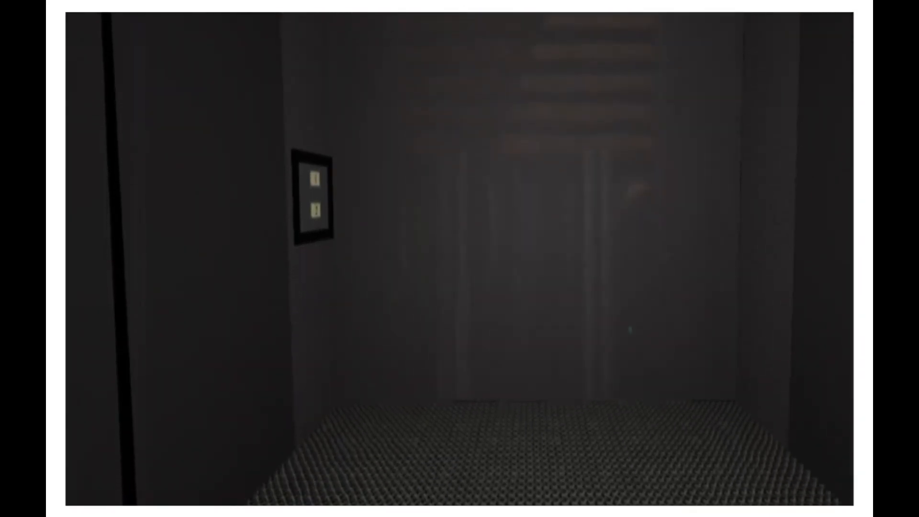
pyautogui.moveTo(459, 258)
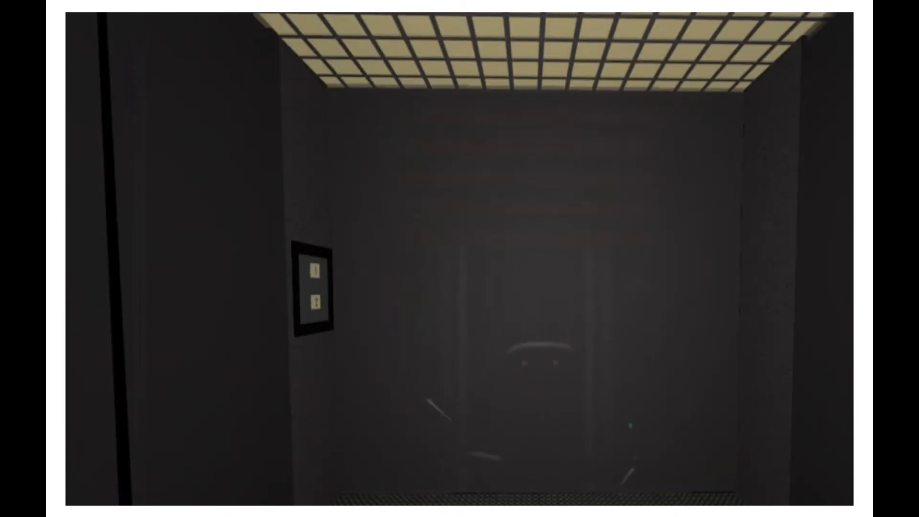
pyautogui.moveTo(459, 259)
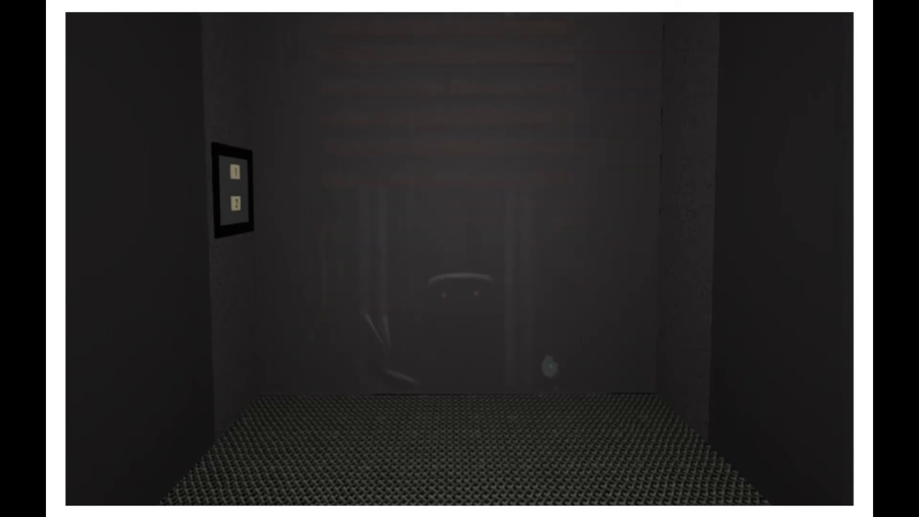
pyautogui.moveTo(459, 176)
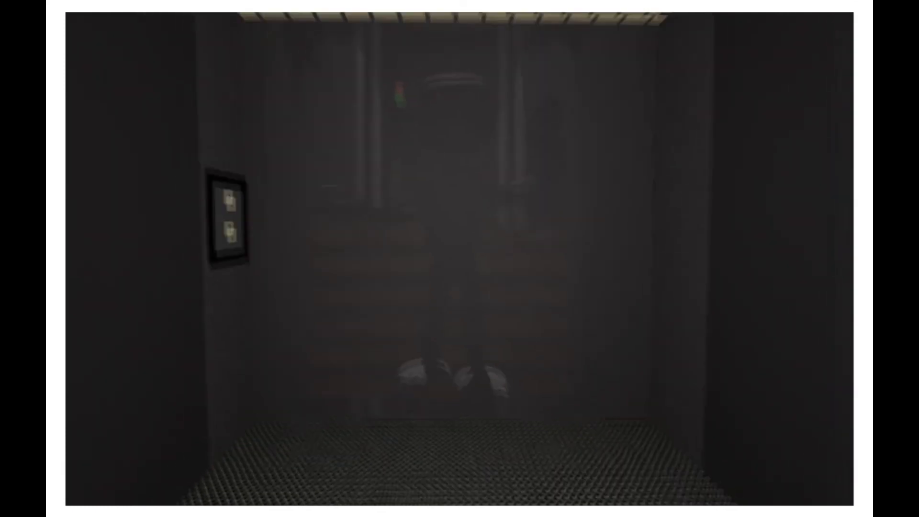
pyautogui.moveTo(460, 258)
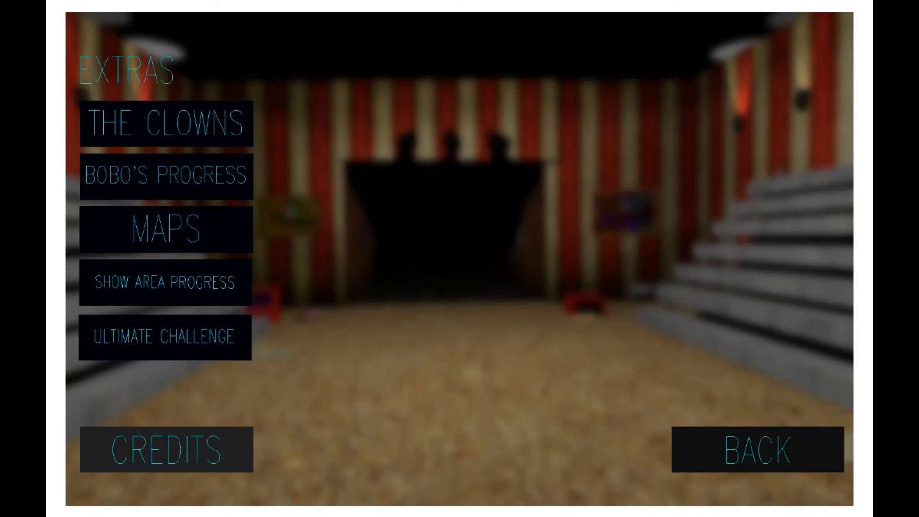
pyautogui.click(166, 229)
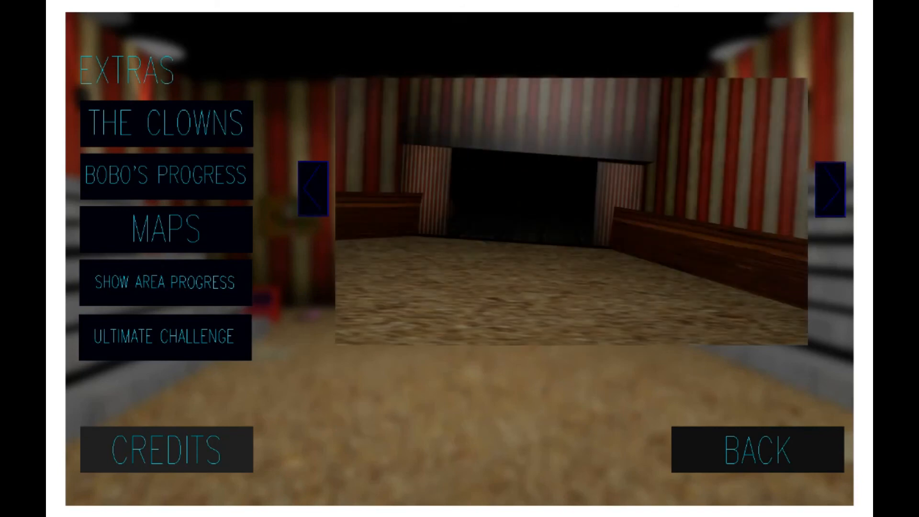
pyautogui.click(831, 189)
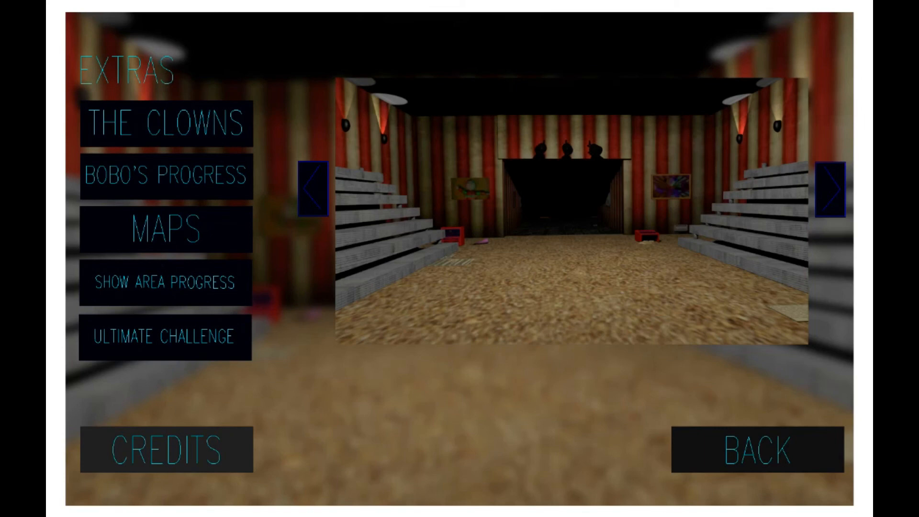
pyautogui.click(833, 193)
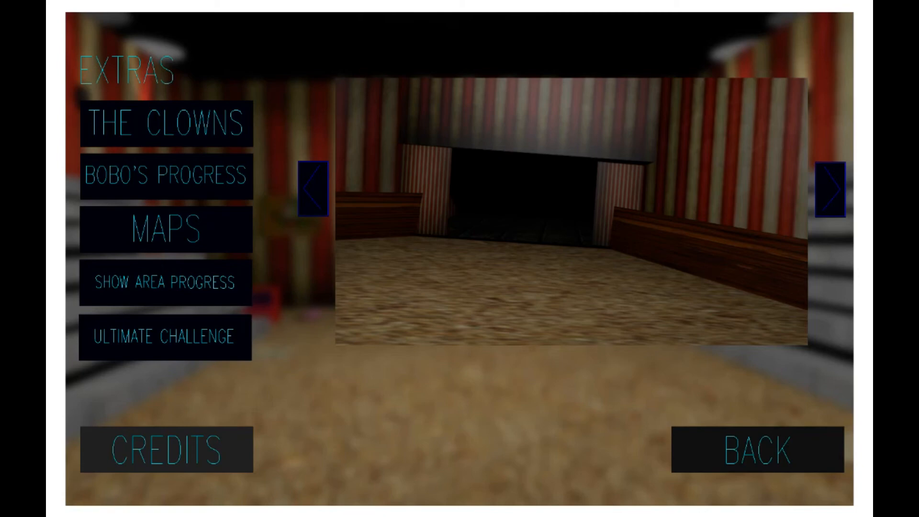
pyautogui.click(834, 192)
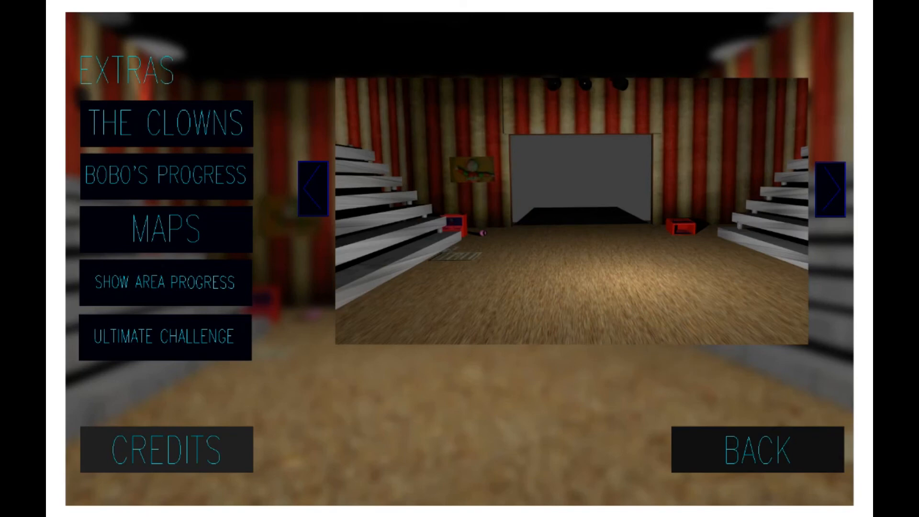
pyautogui.click(835, 192)
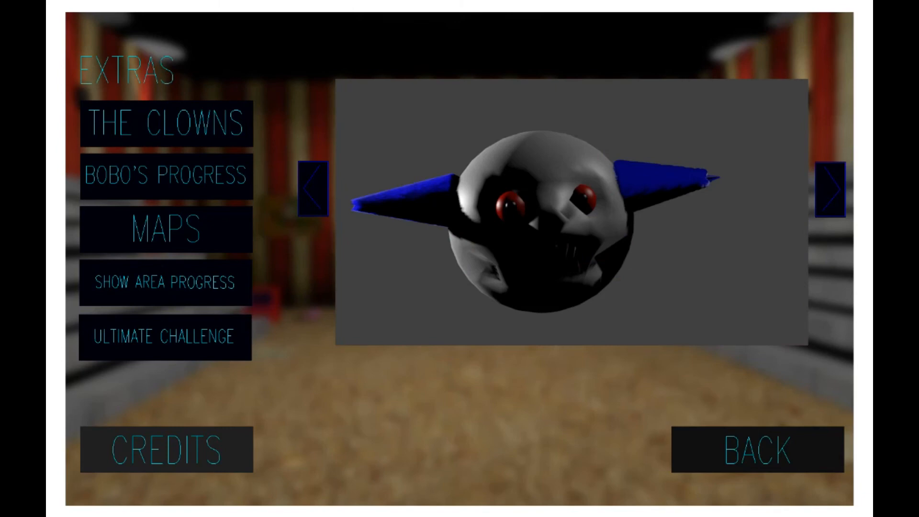
pyautogui.click(829, 187)
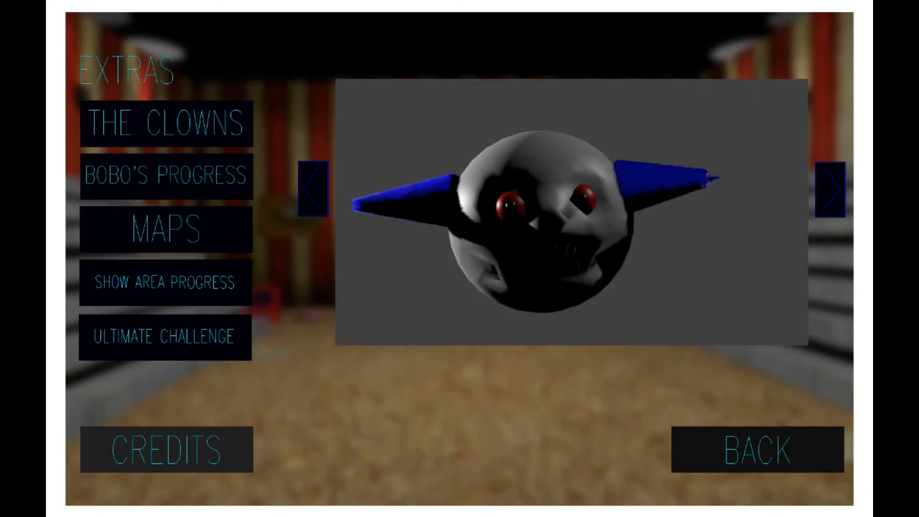
pyautogui.click(832, 186)
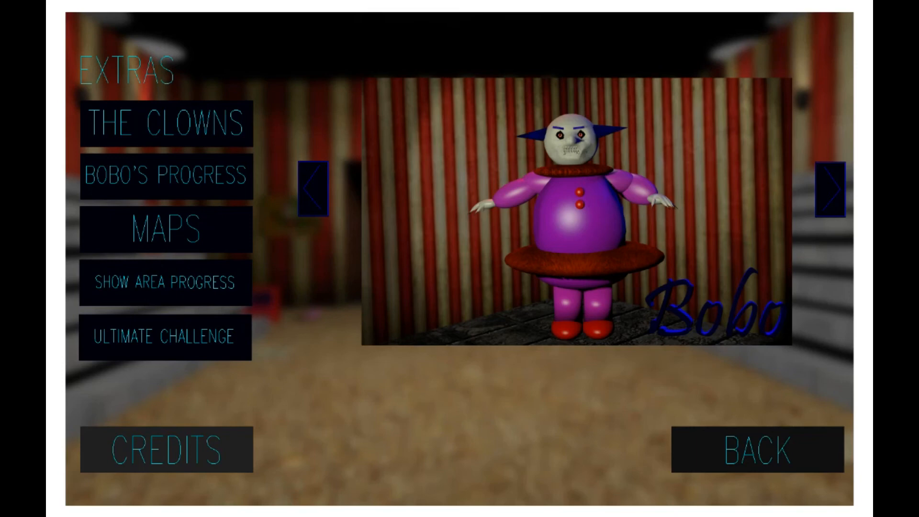
pyautogui.click(832, 188)
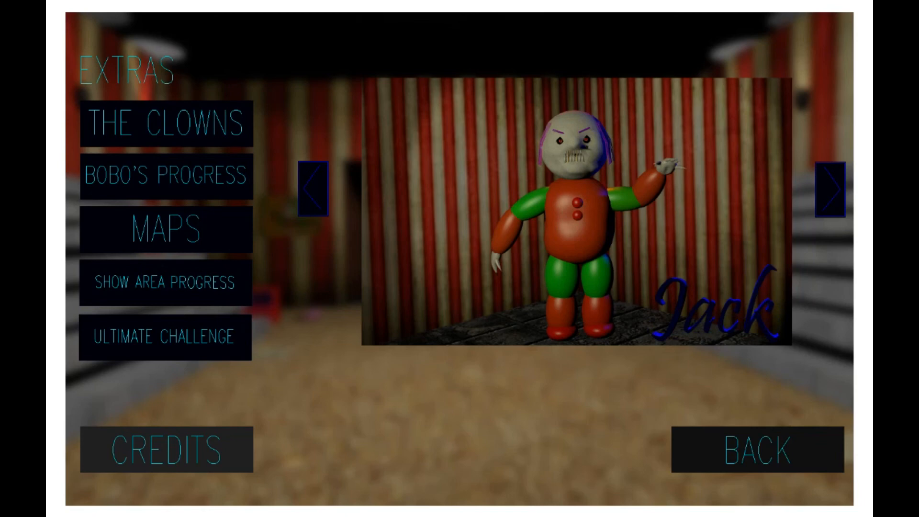
pyautogui.click(830, 194)
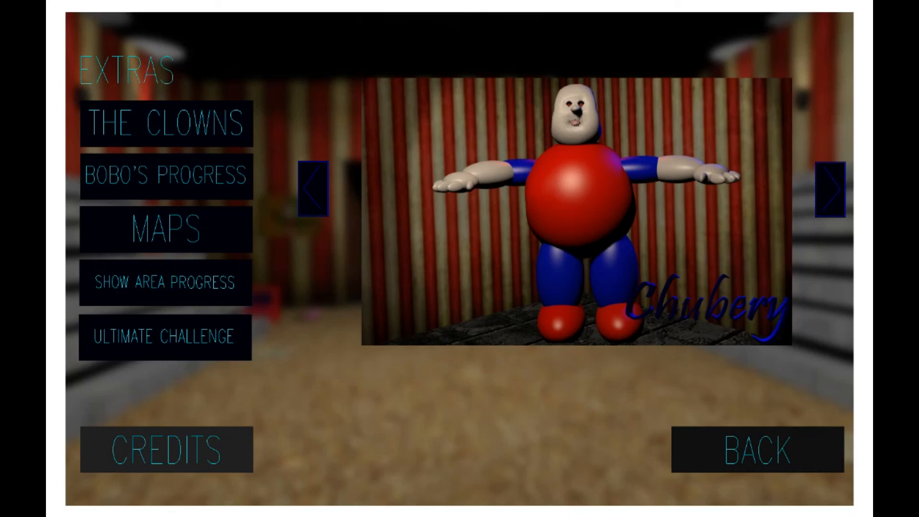
pyautogui.click(831, 193)
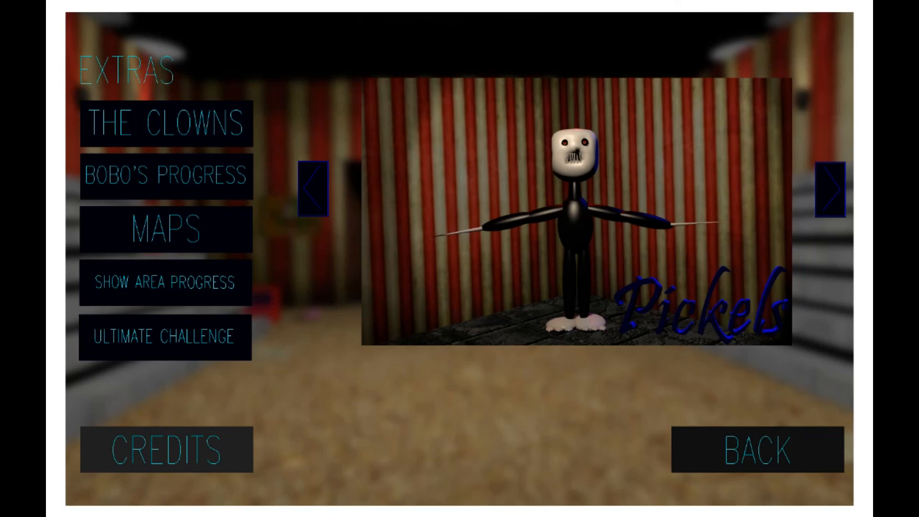
pyautogui.click(829, 185)
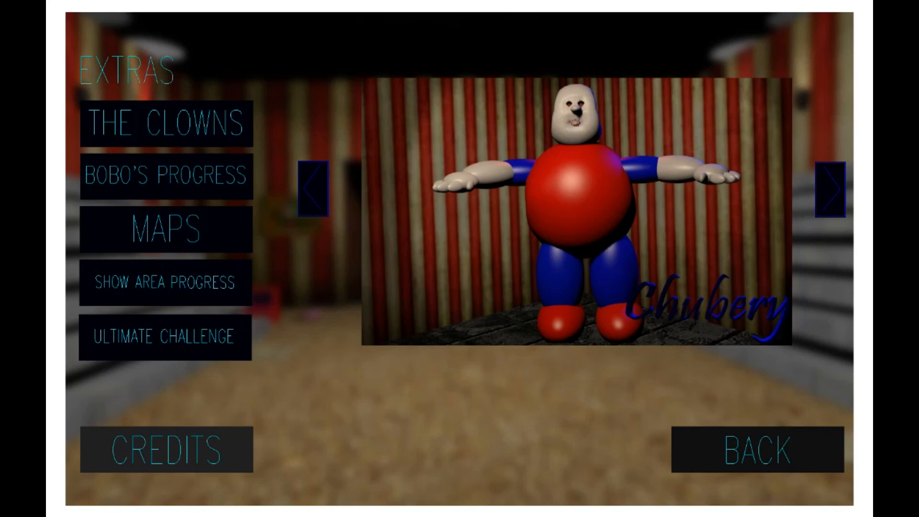
pyautogui.click(833, 183)
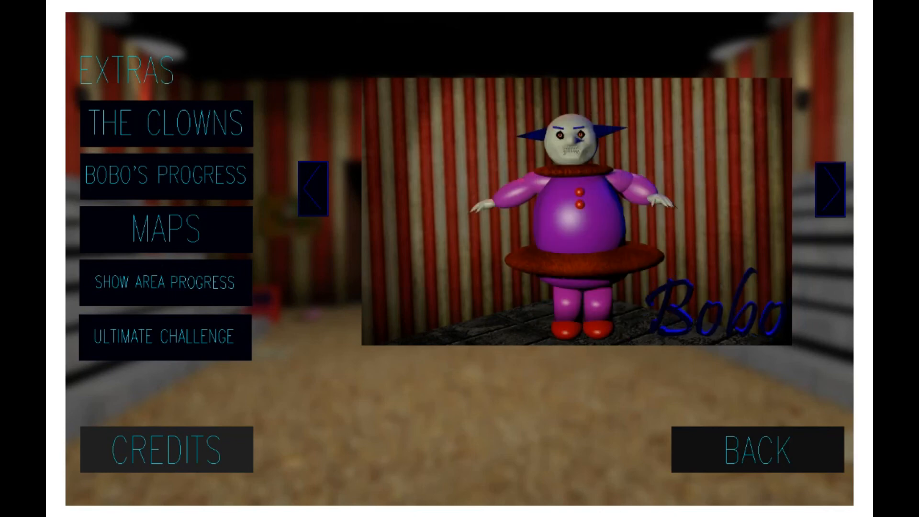
pyautogui.click(831, 189)
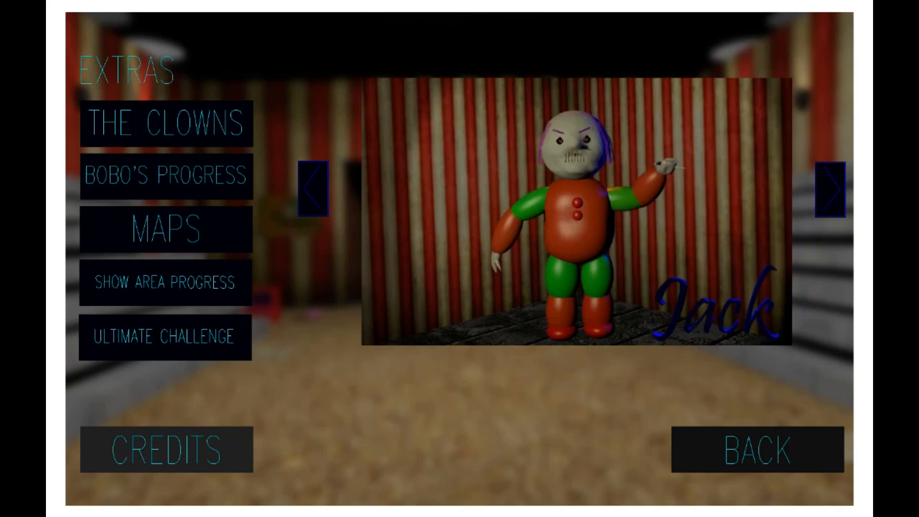
pyautogui.click(831, 195)
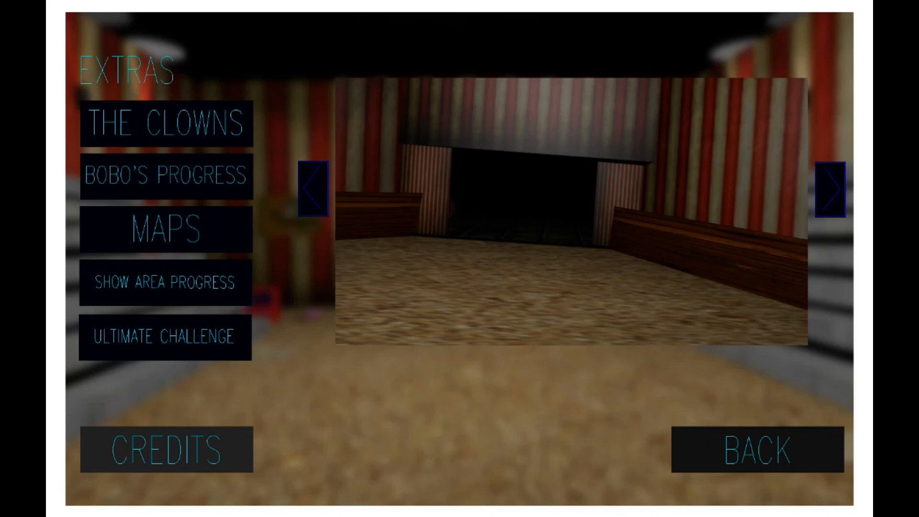
pyautogui.click(165, 450)
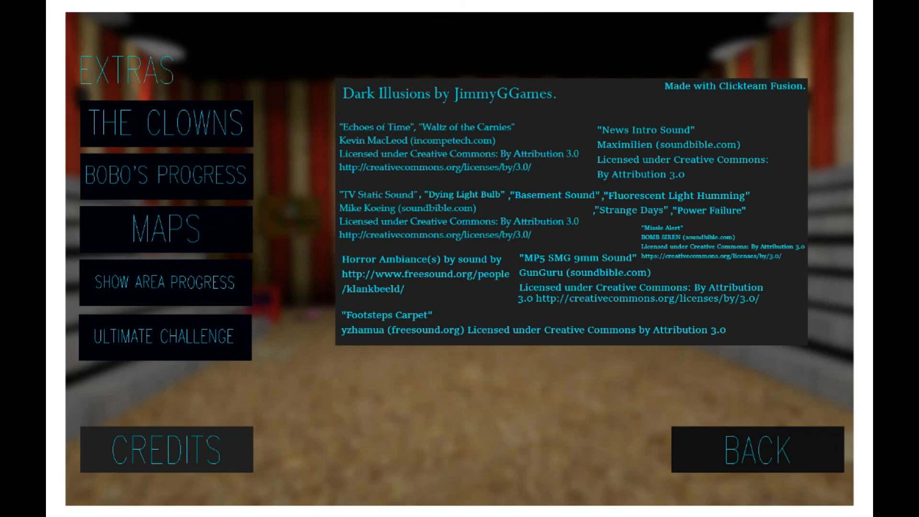
pyautogui.click(756, 453)
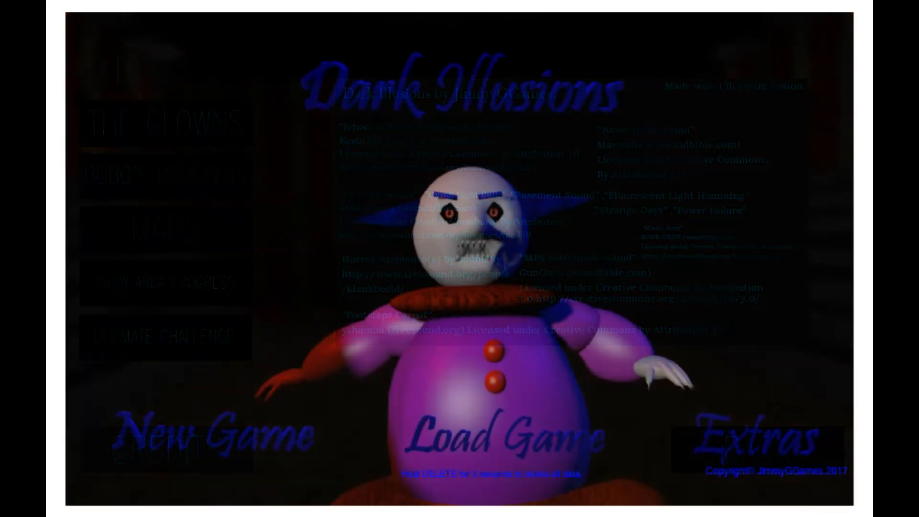